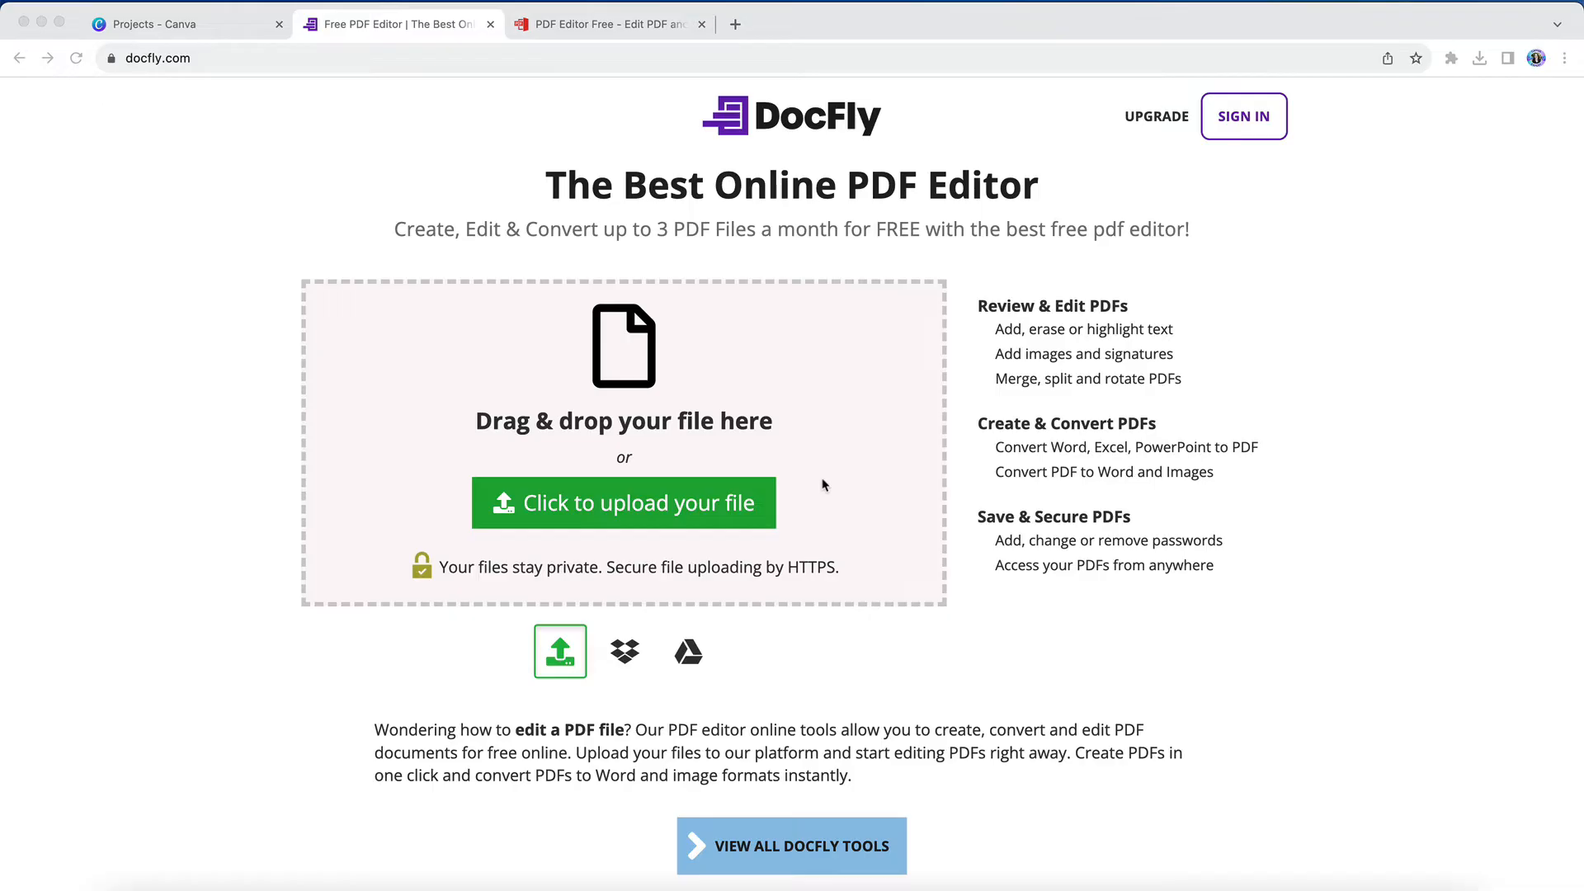
mouse_move(265, 634)
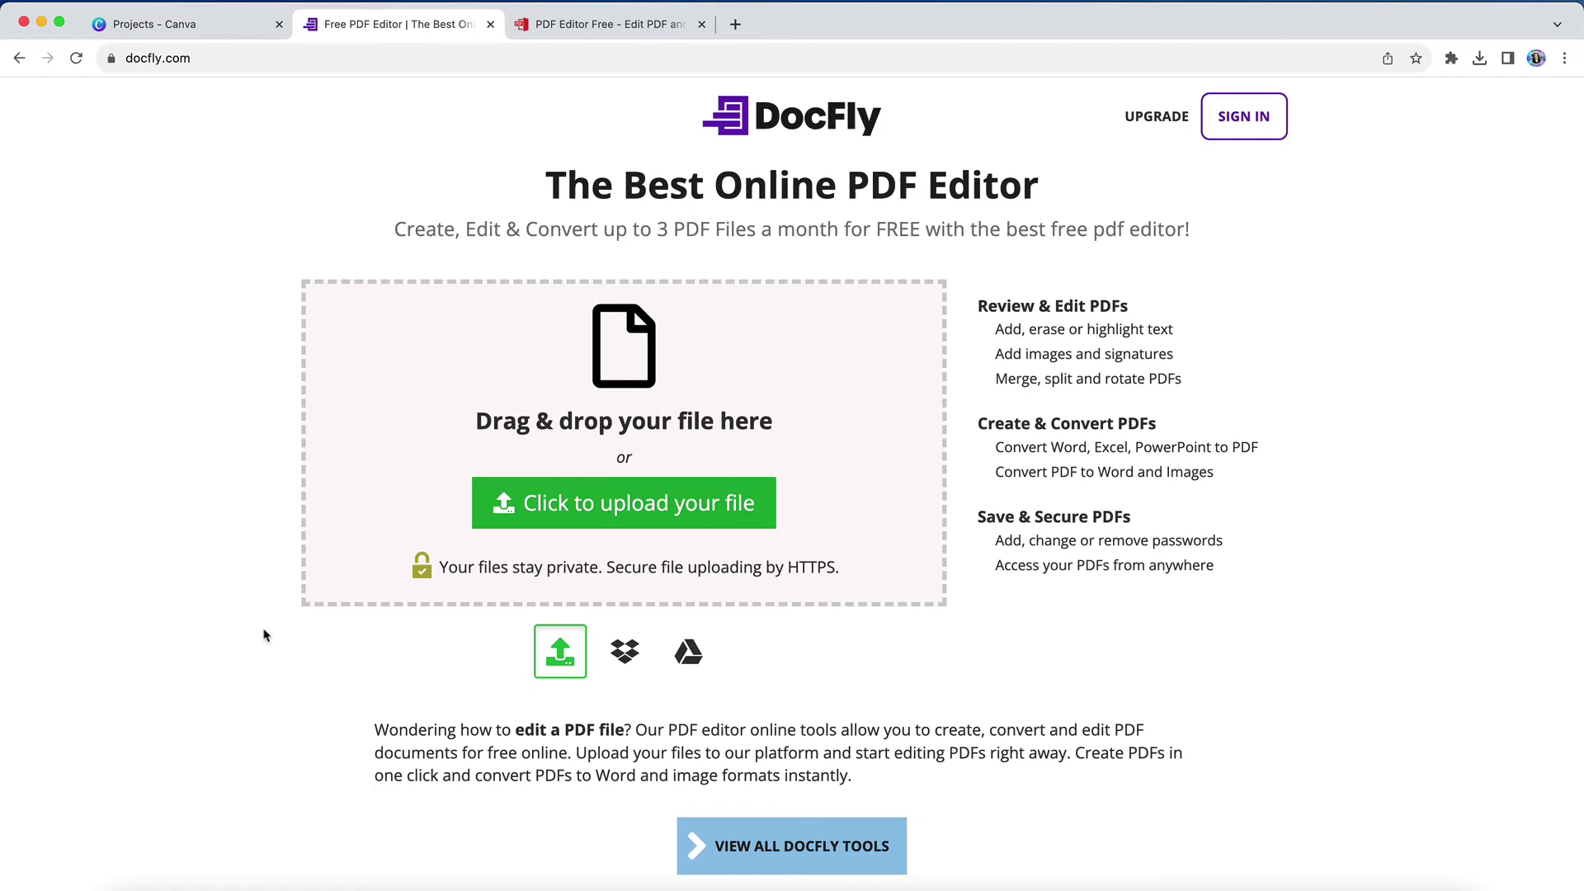
Step: Start uploading Fillable PDF Example.pdf from the computer into DocFly
left_click(623, 502)
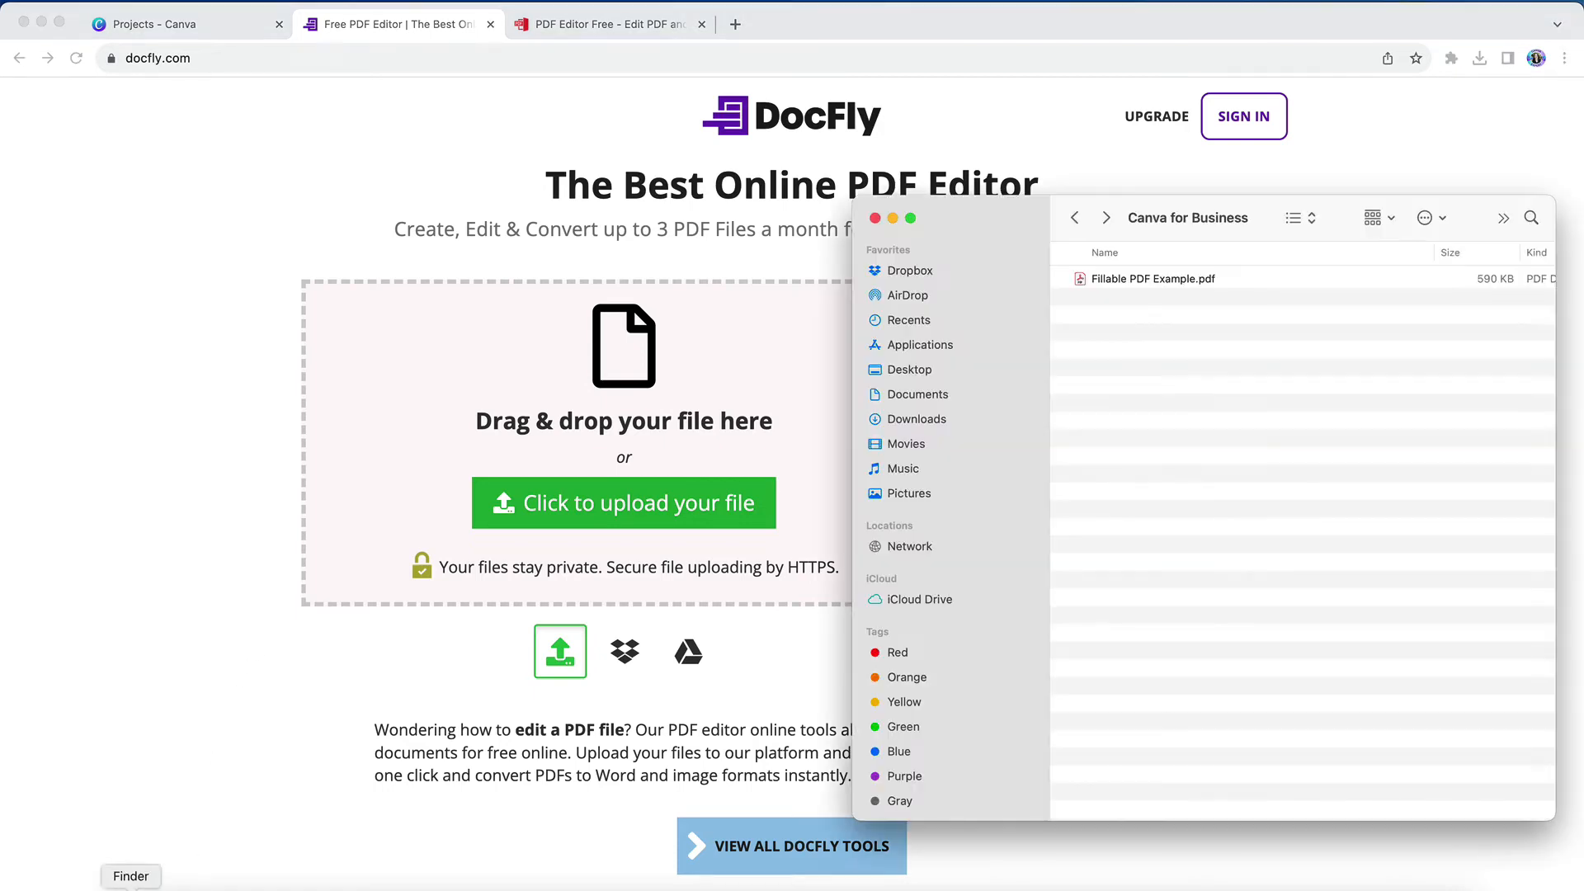
mouse_move(1163, 281)
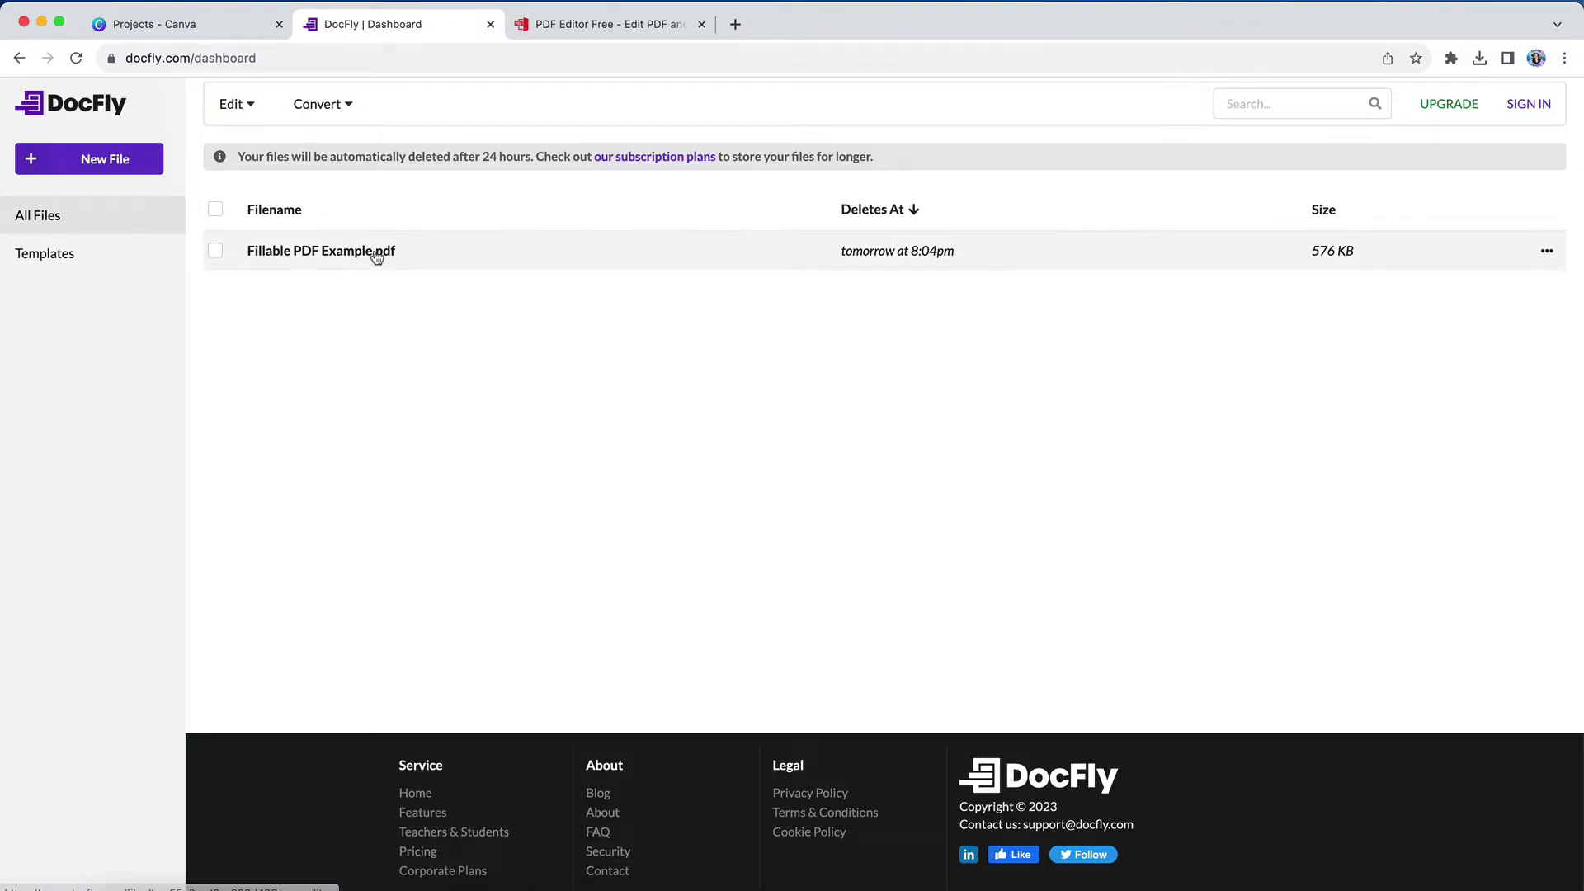
Step: Open Fillable PDF Example.pdf from the dashboard in the PDF editor
left_click(320, 251)
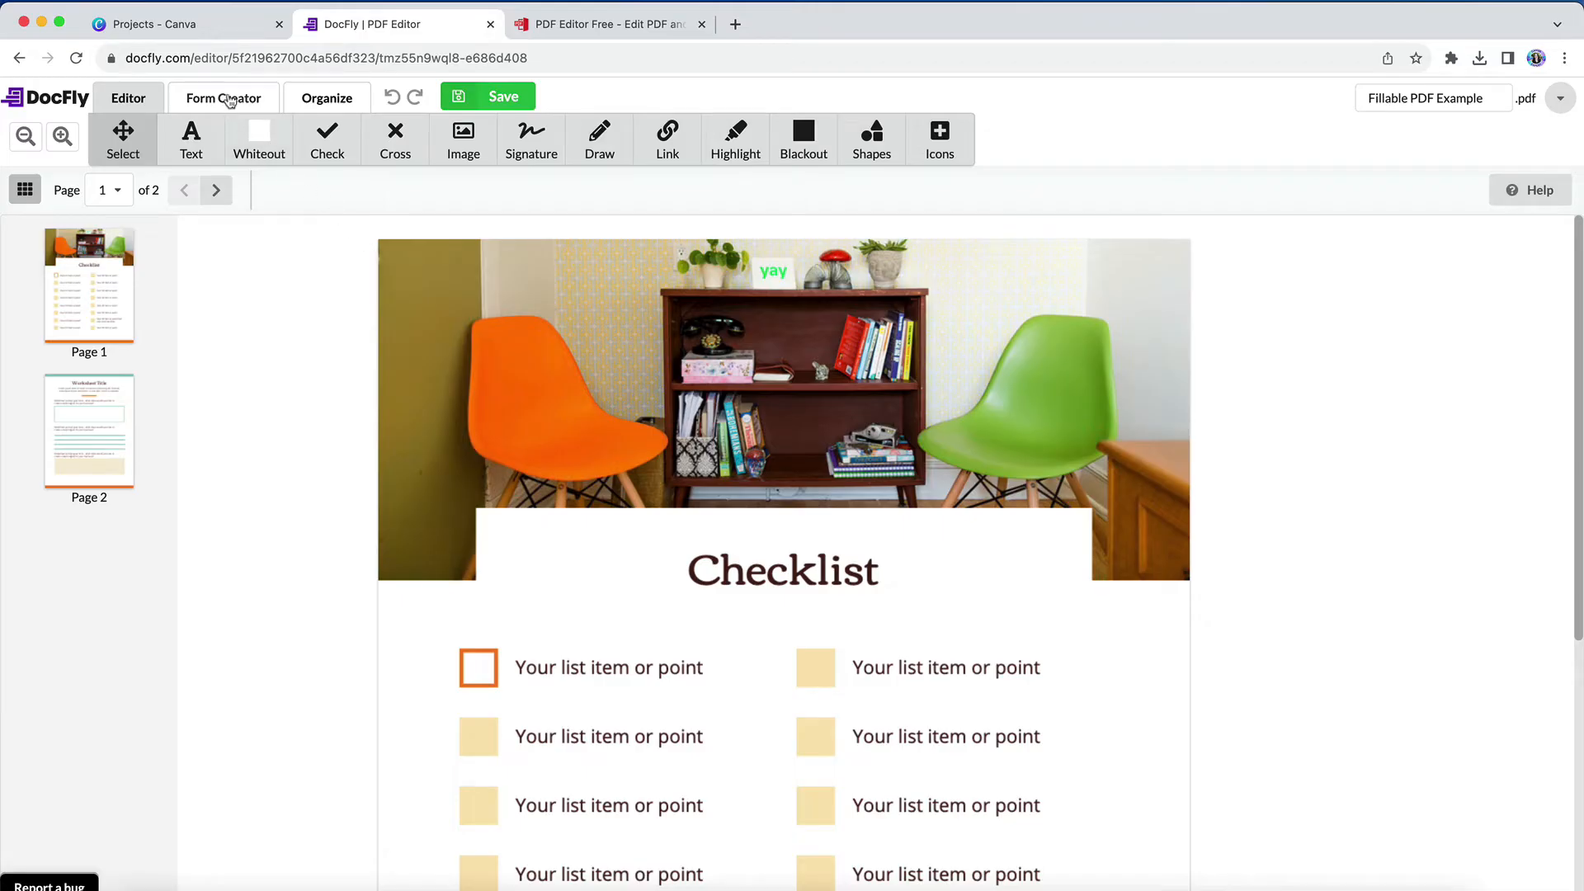
Step: In Form Creator, set up the Checkbox Field tool with Check style at size 18
left_click(222, 97)
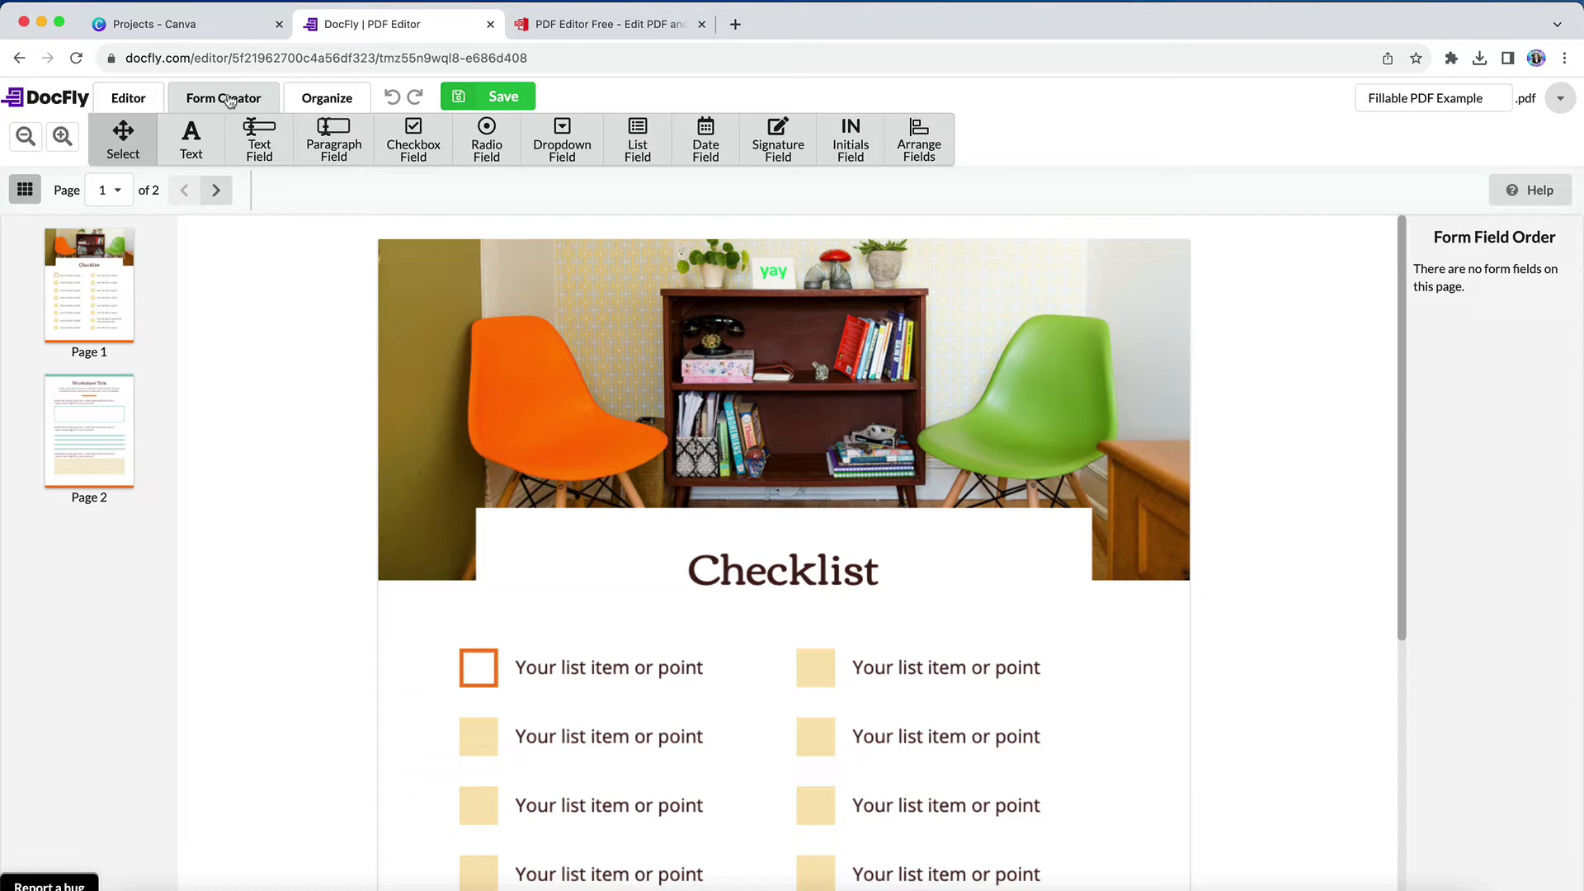
left_click(26, 136)
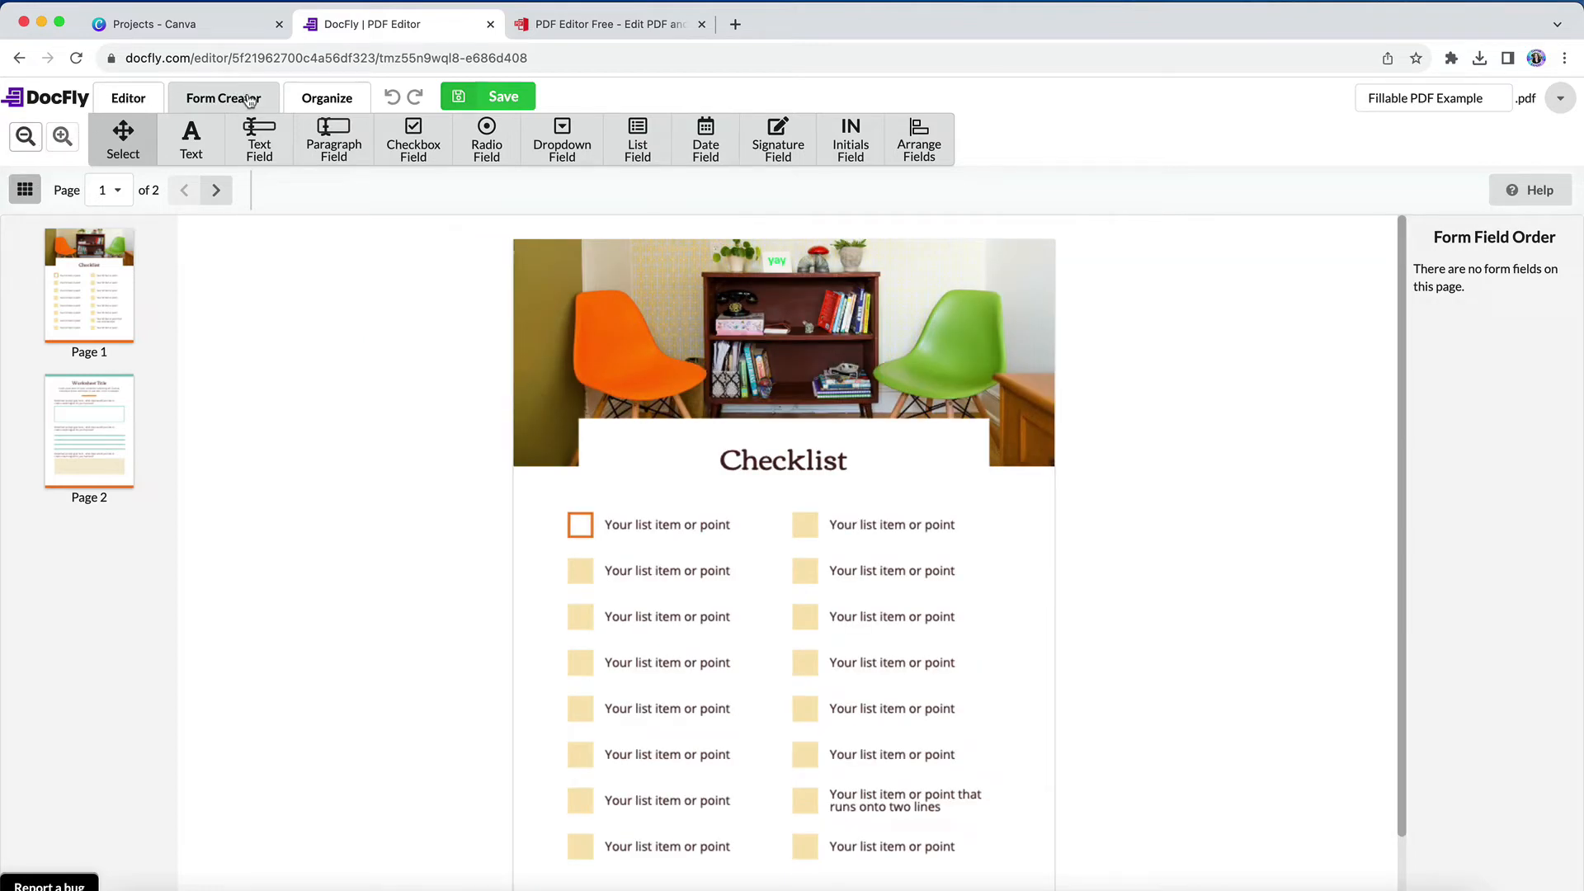
left_click(413, 139)
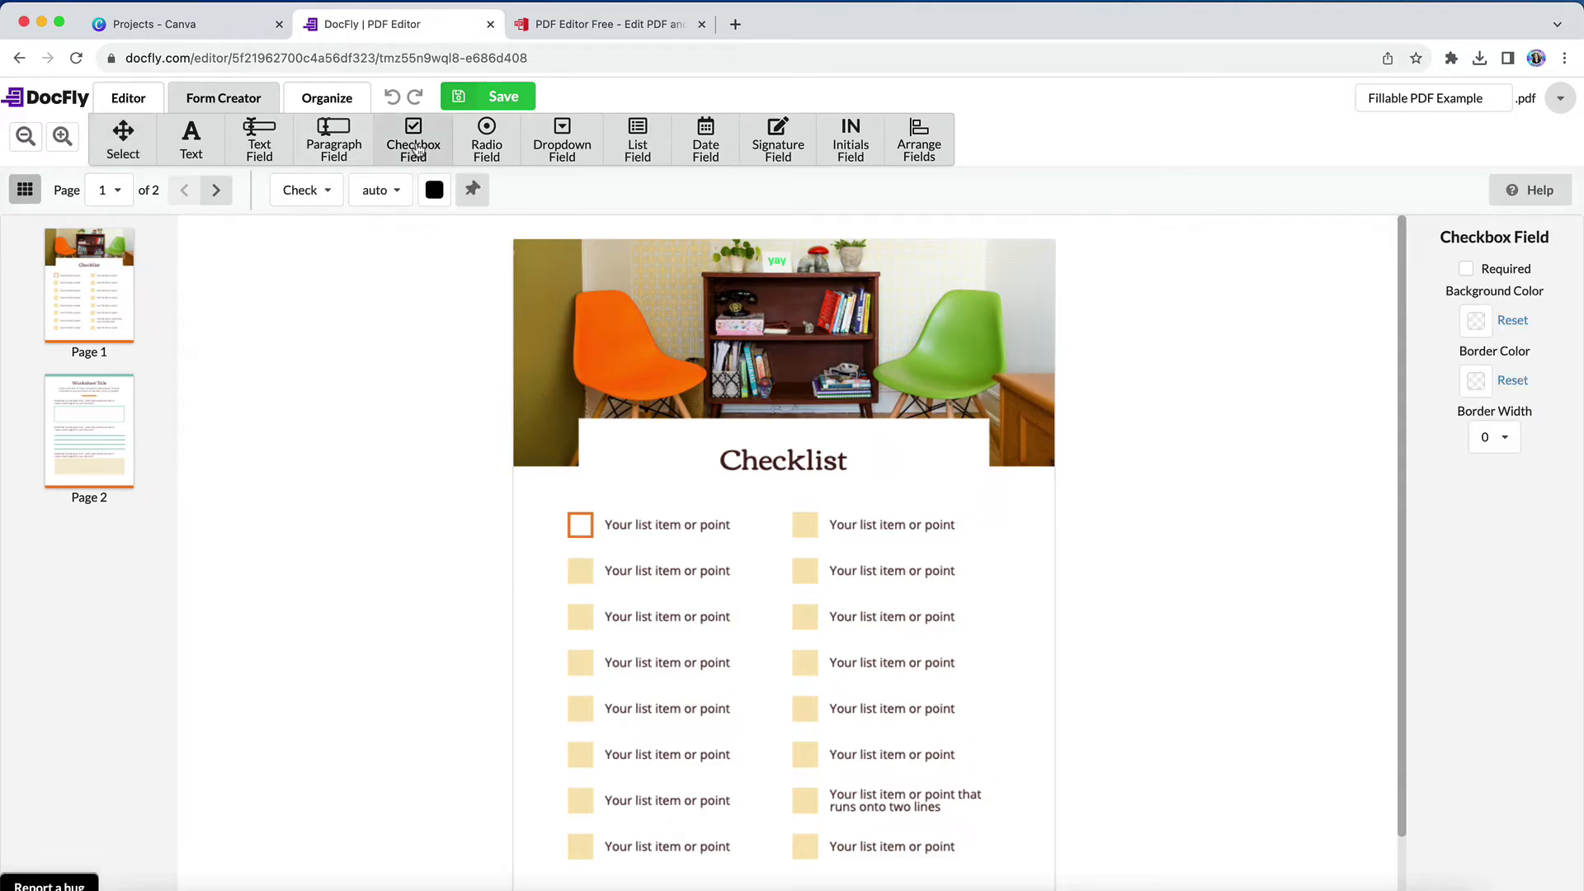
left_click(305, 190)
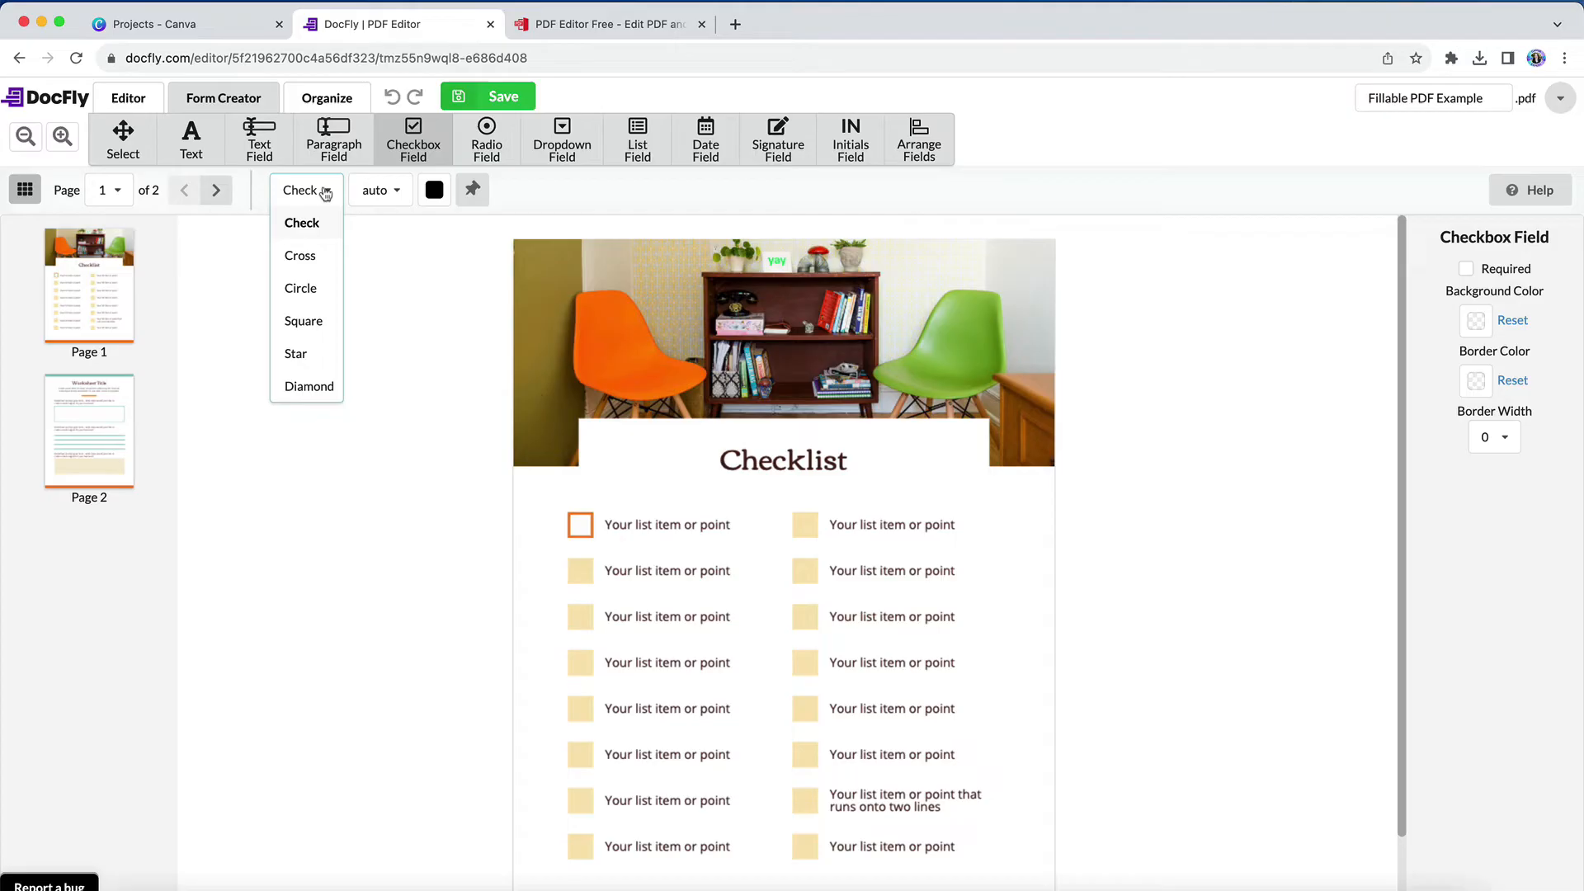
left_click(379, 189)
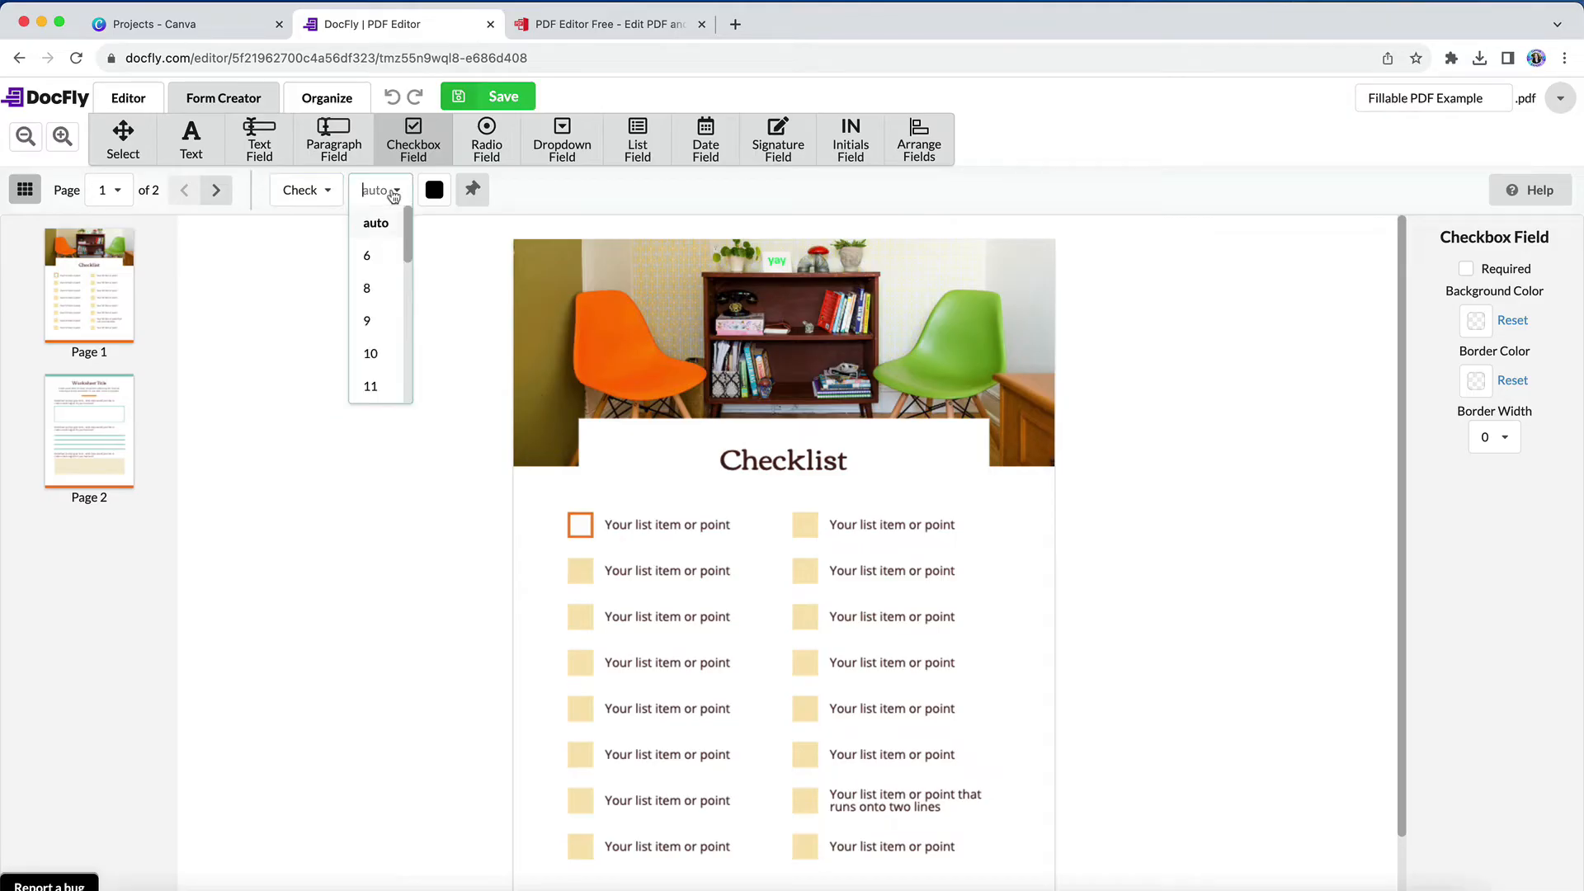
scroll("down", 3)
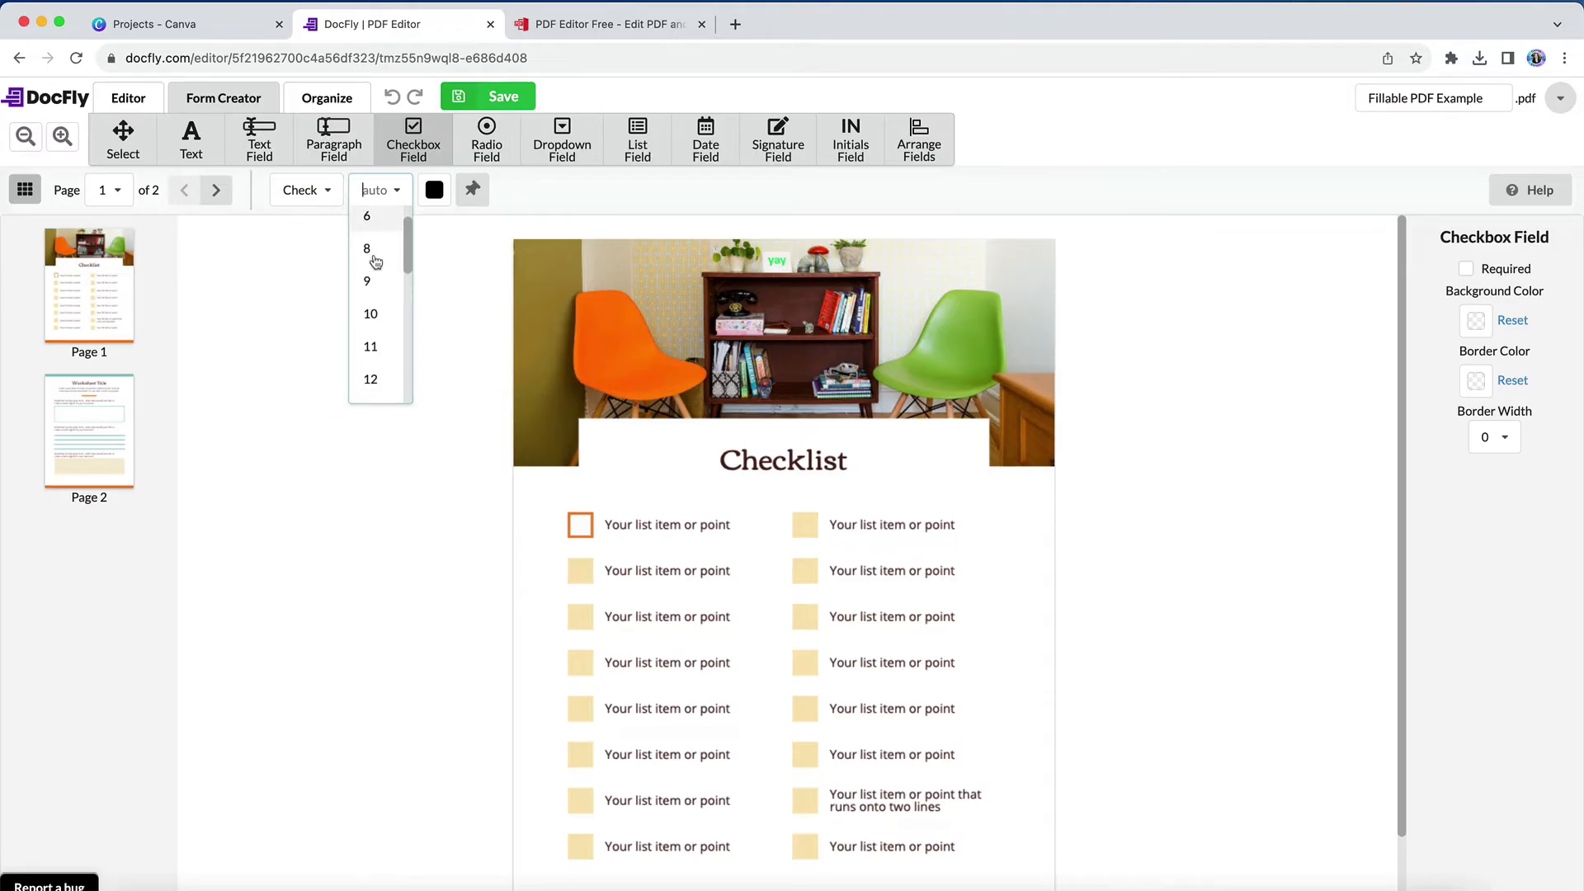
scroll("down", 3)
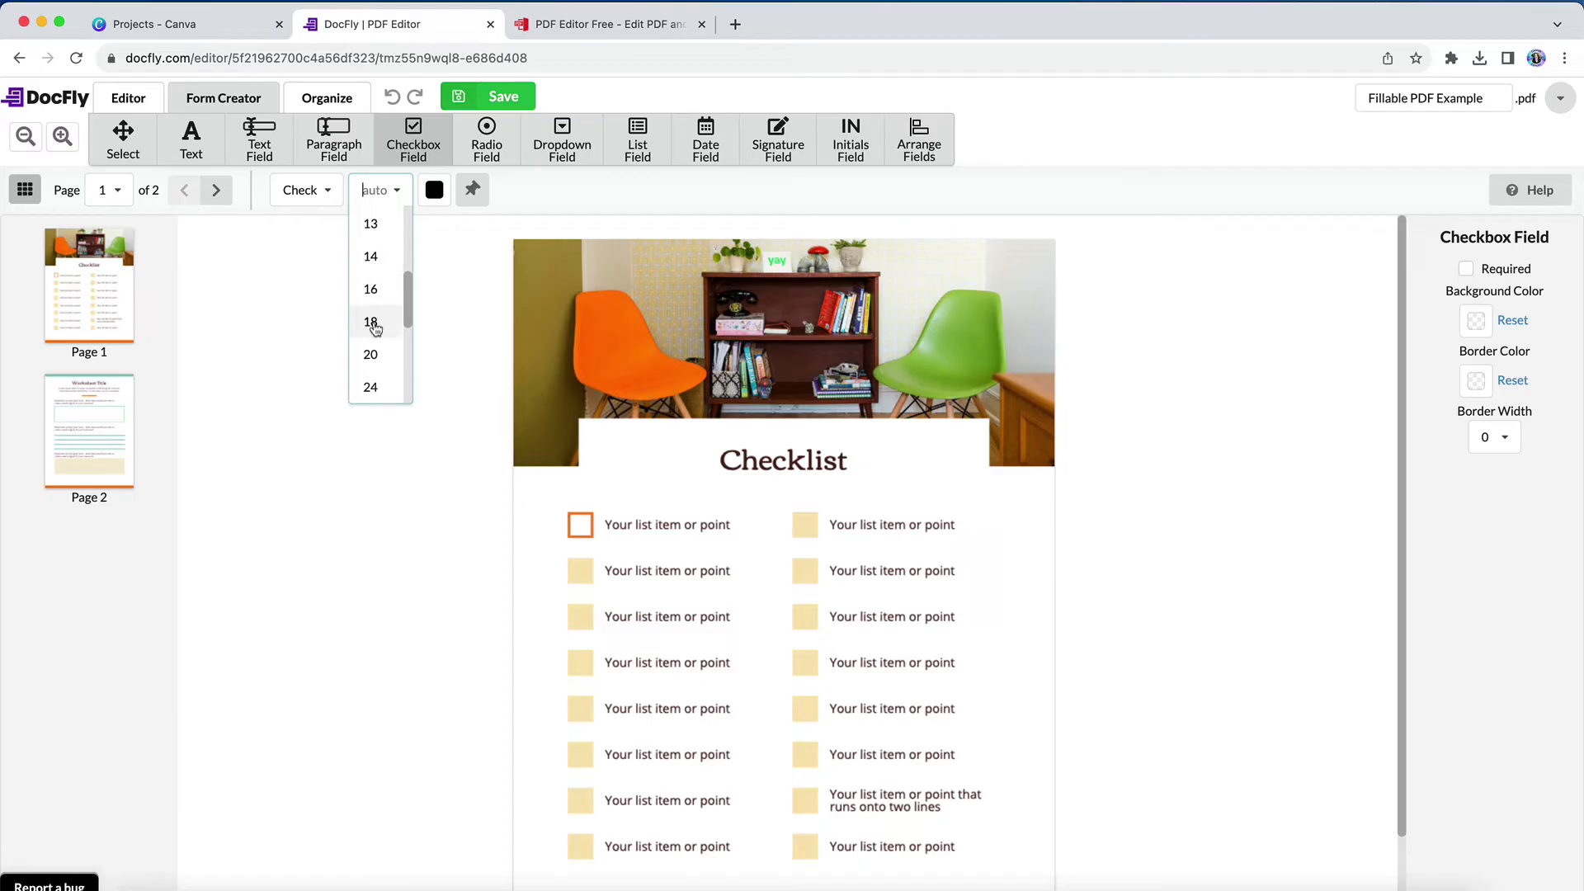
left_click(371, 321)
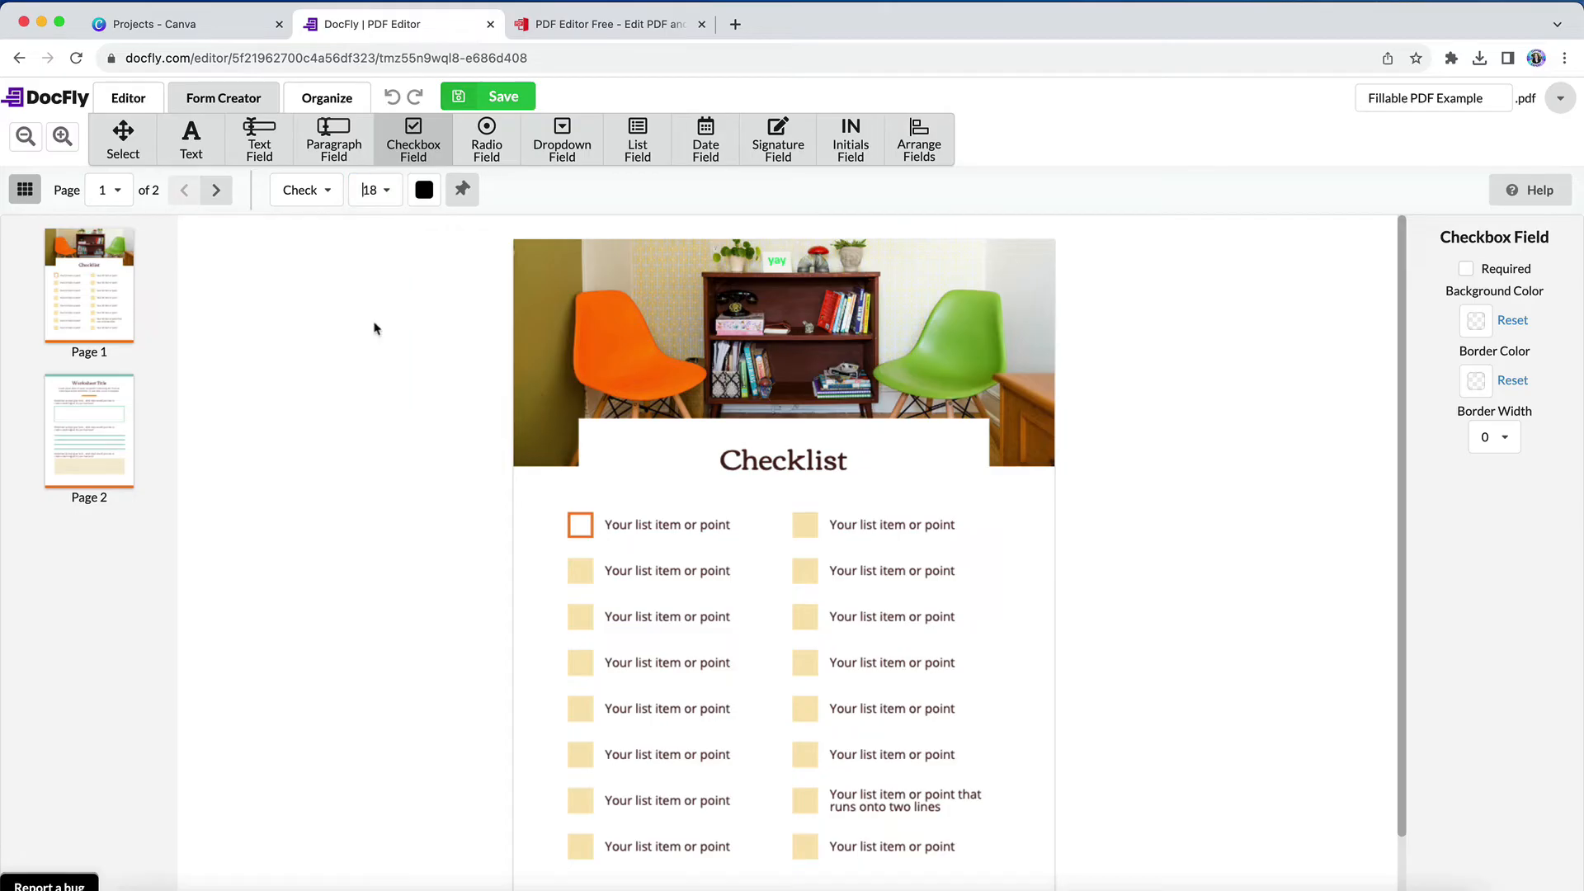
left_click(423, 188)
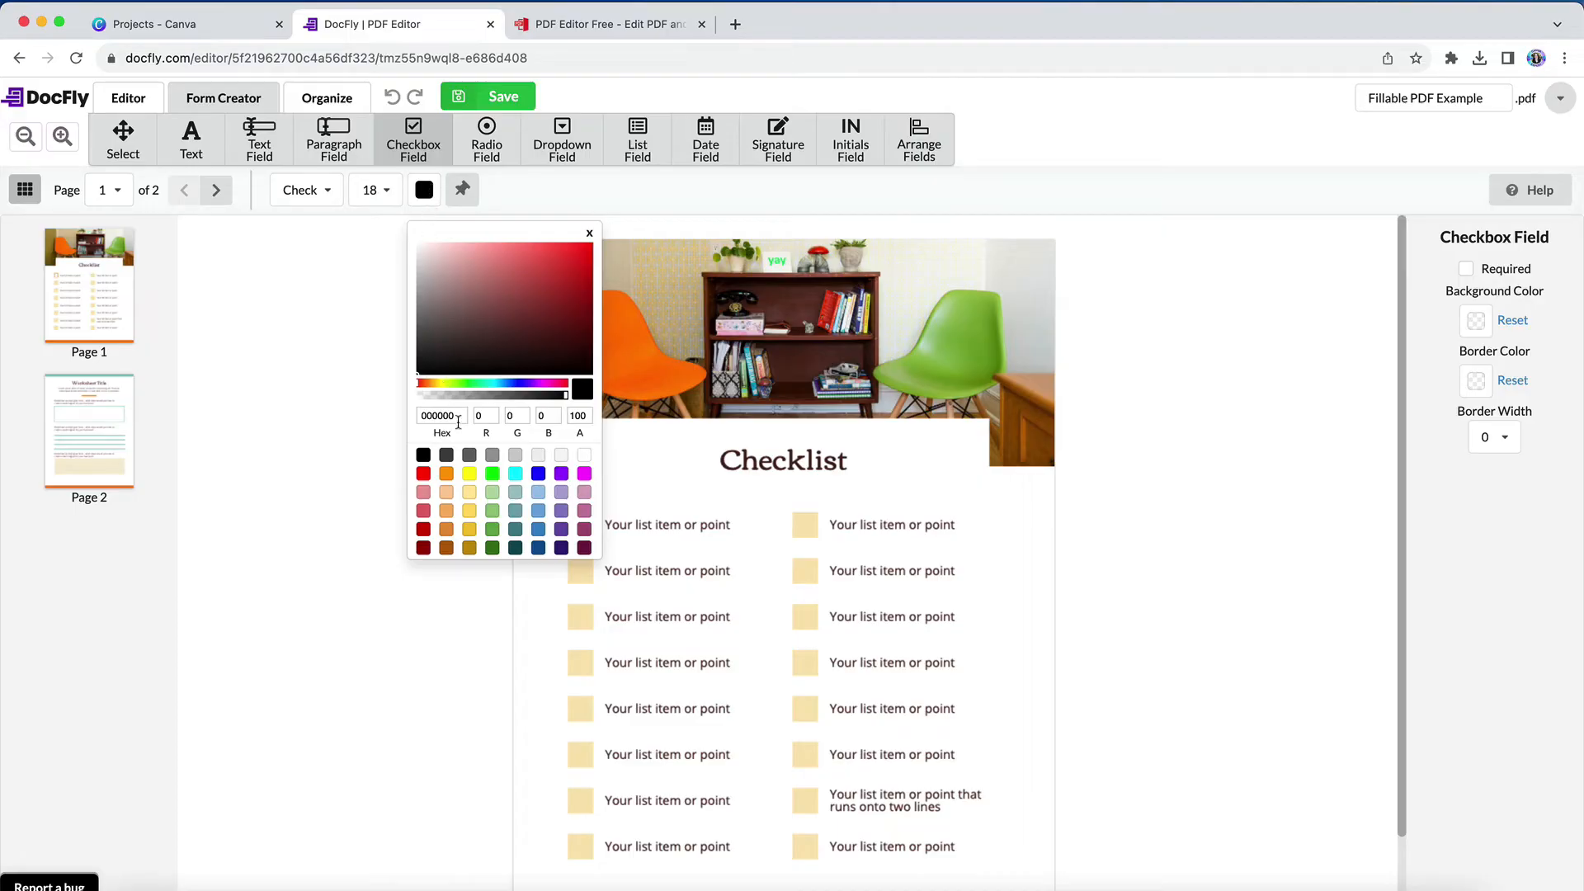
Step: Make the check mark orange and place a checkbox over the first checklist square
left_click(446, 473)
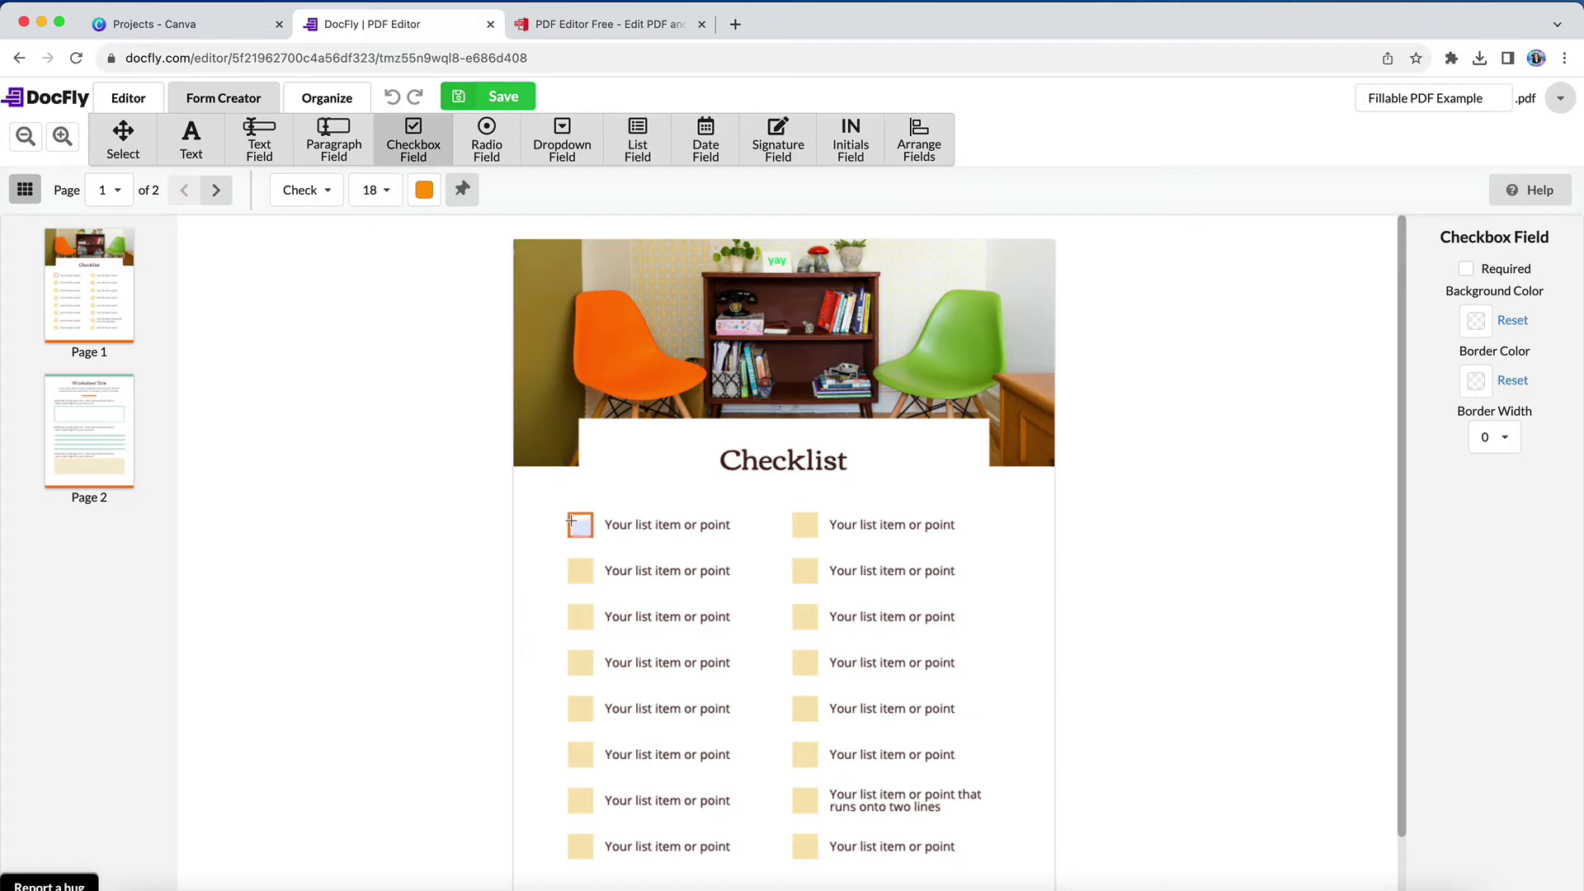
left_click(580, 525)
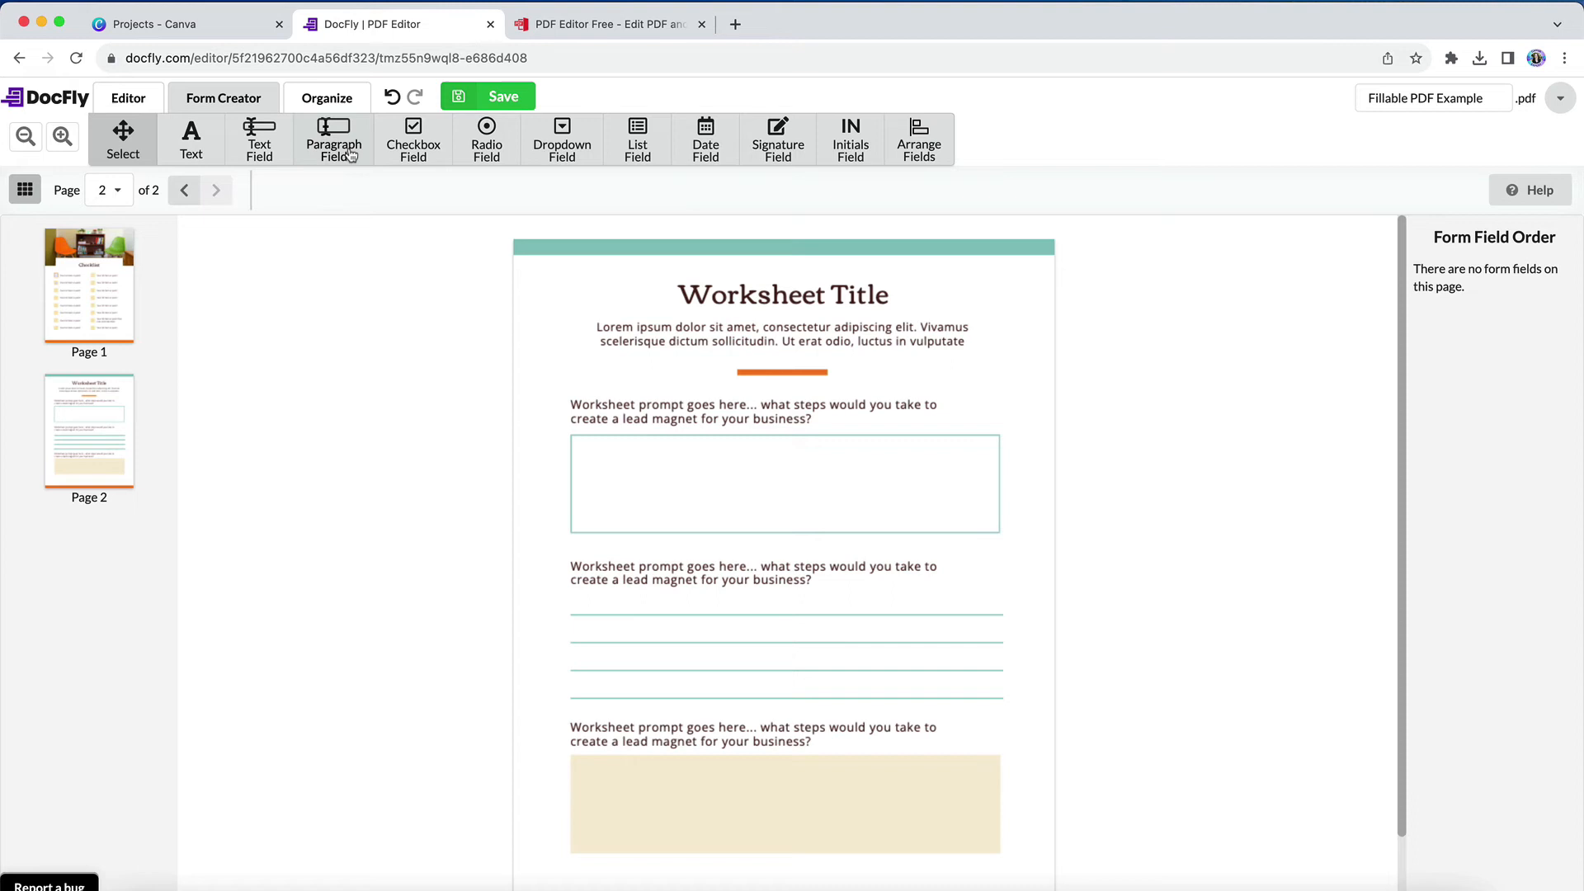
Step: Draw a paragraph field inside the first answer box on worksheet page 2
left_click(332, 138)
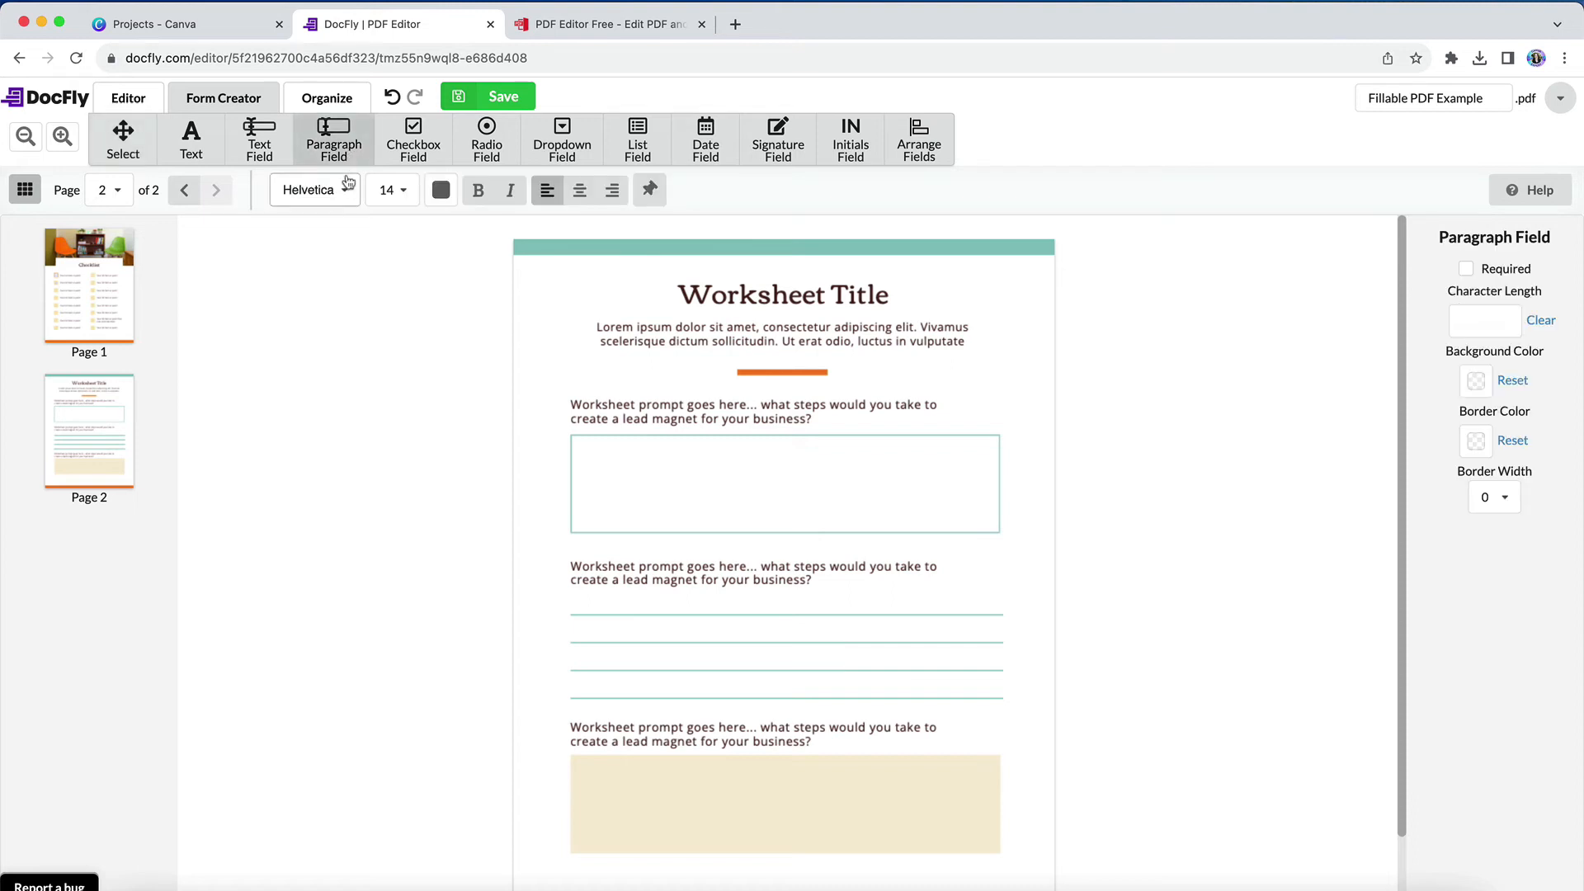
mouse_move(314, 190)
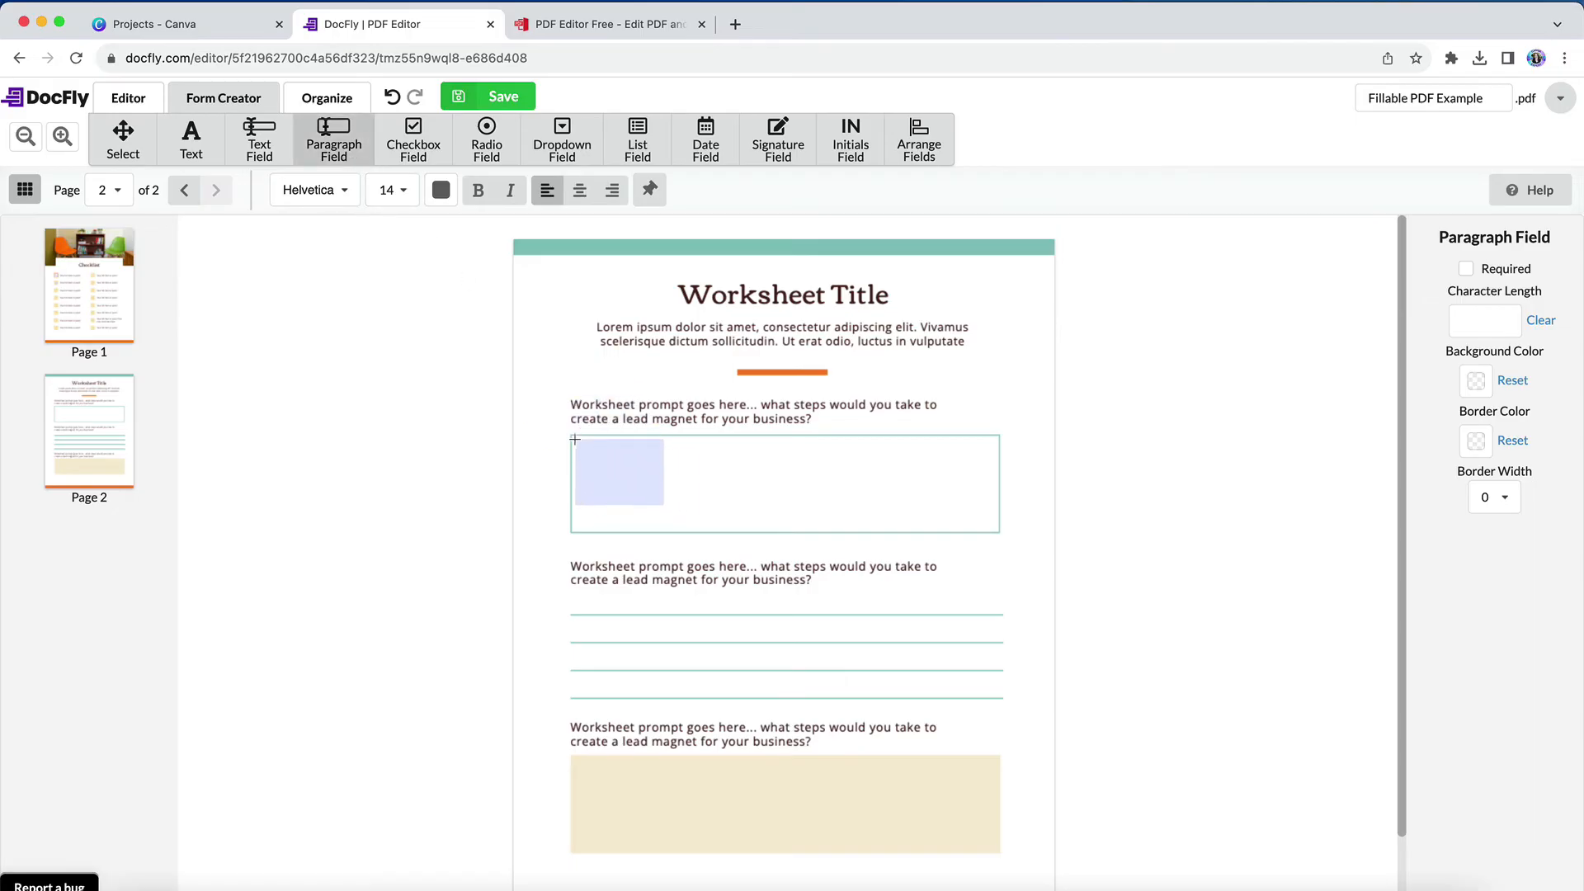
left_click(619, 472)
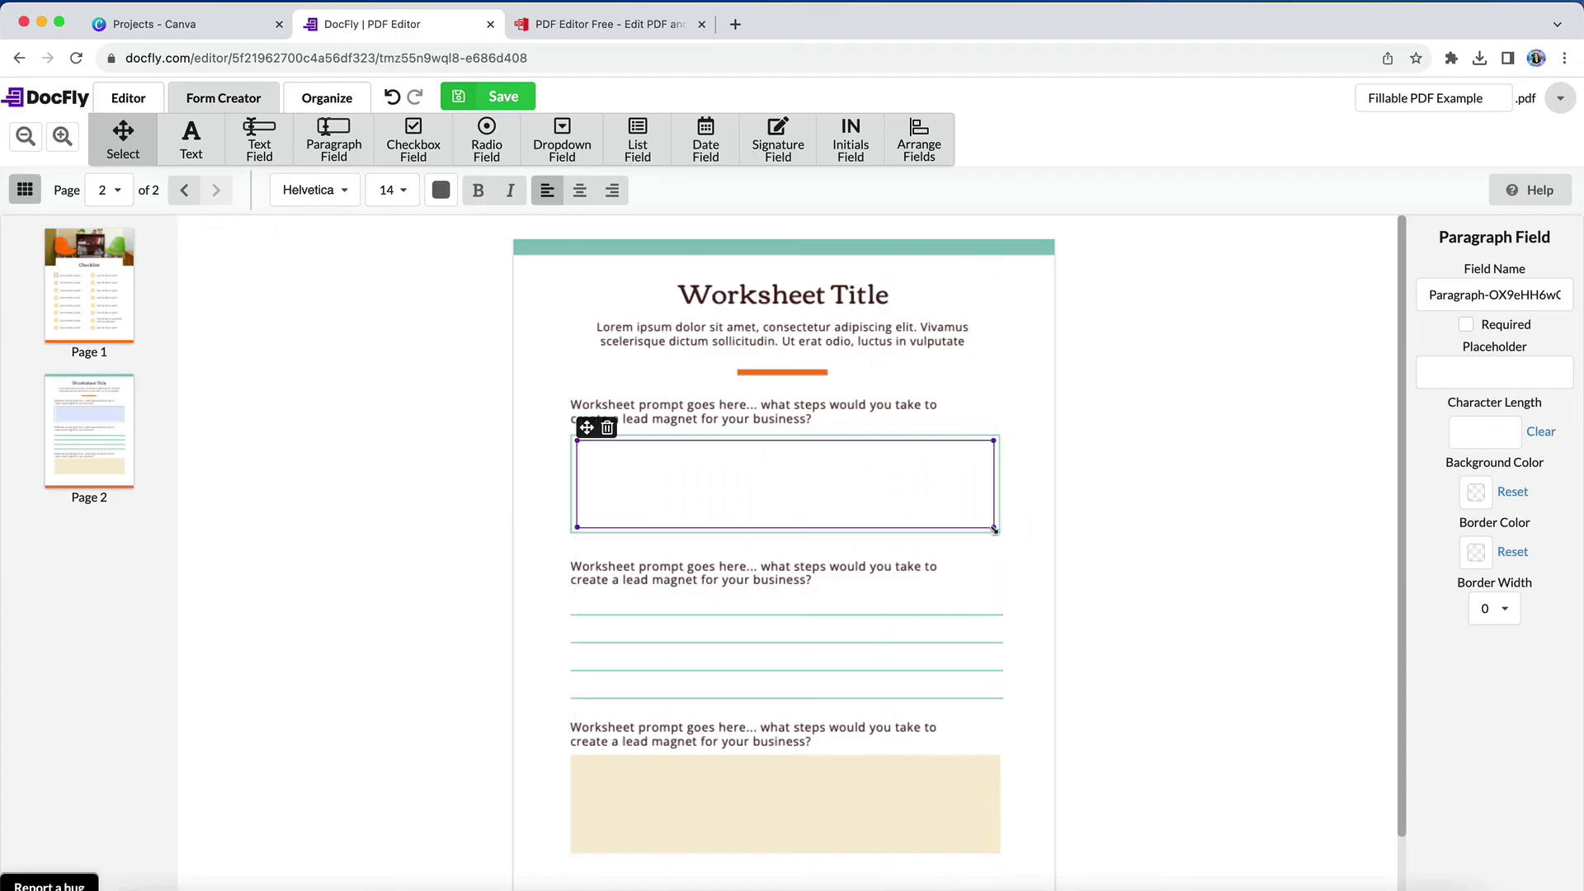
mouse_move(392, 189)
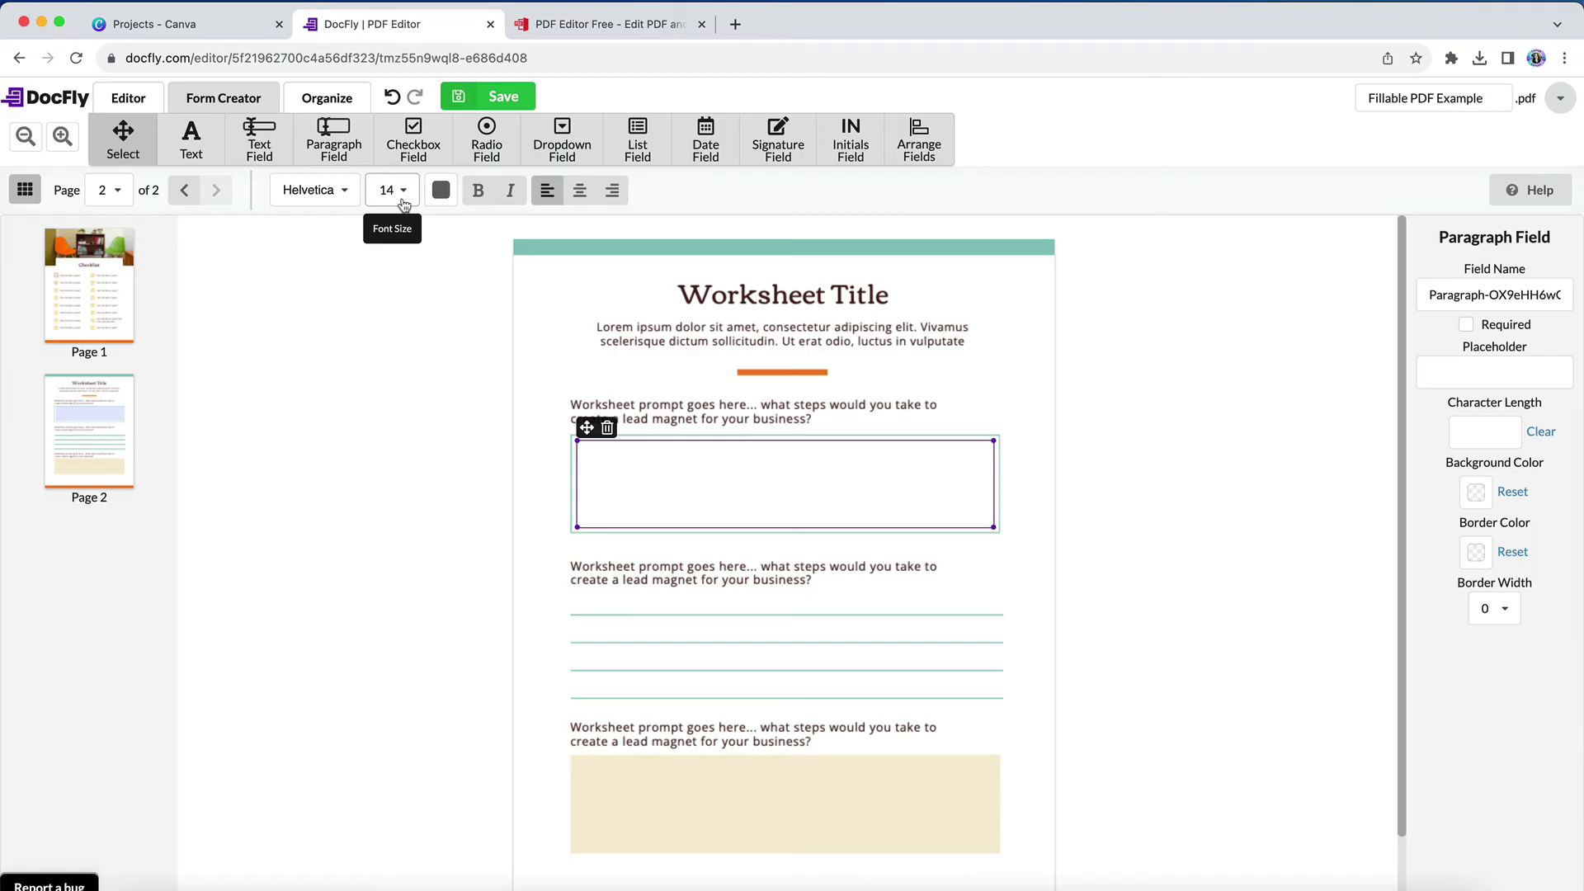
mouse_move(406, 266)
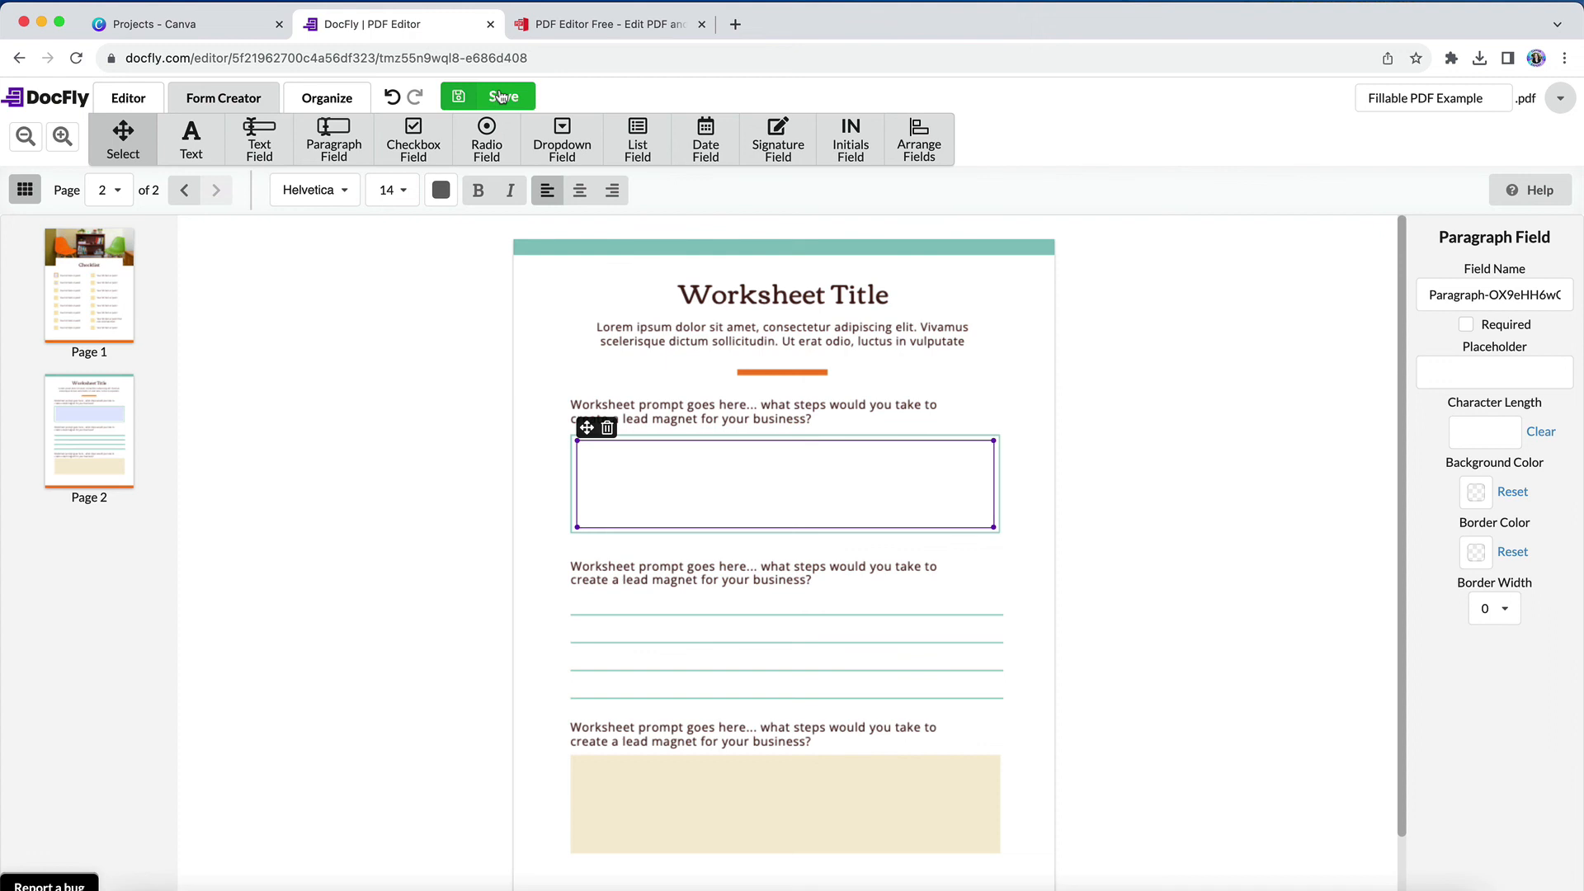
Step: Save the form fields and choose Download in the export options
left_click(488, 96)
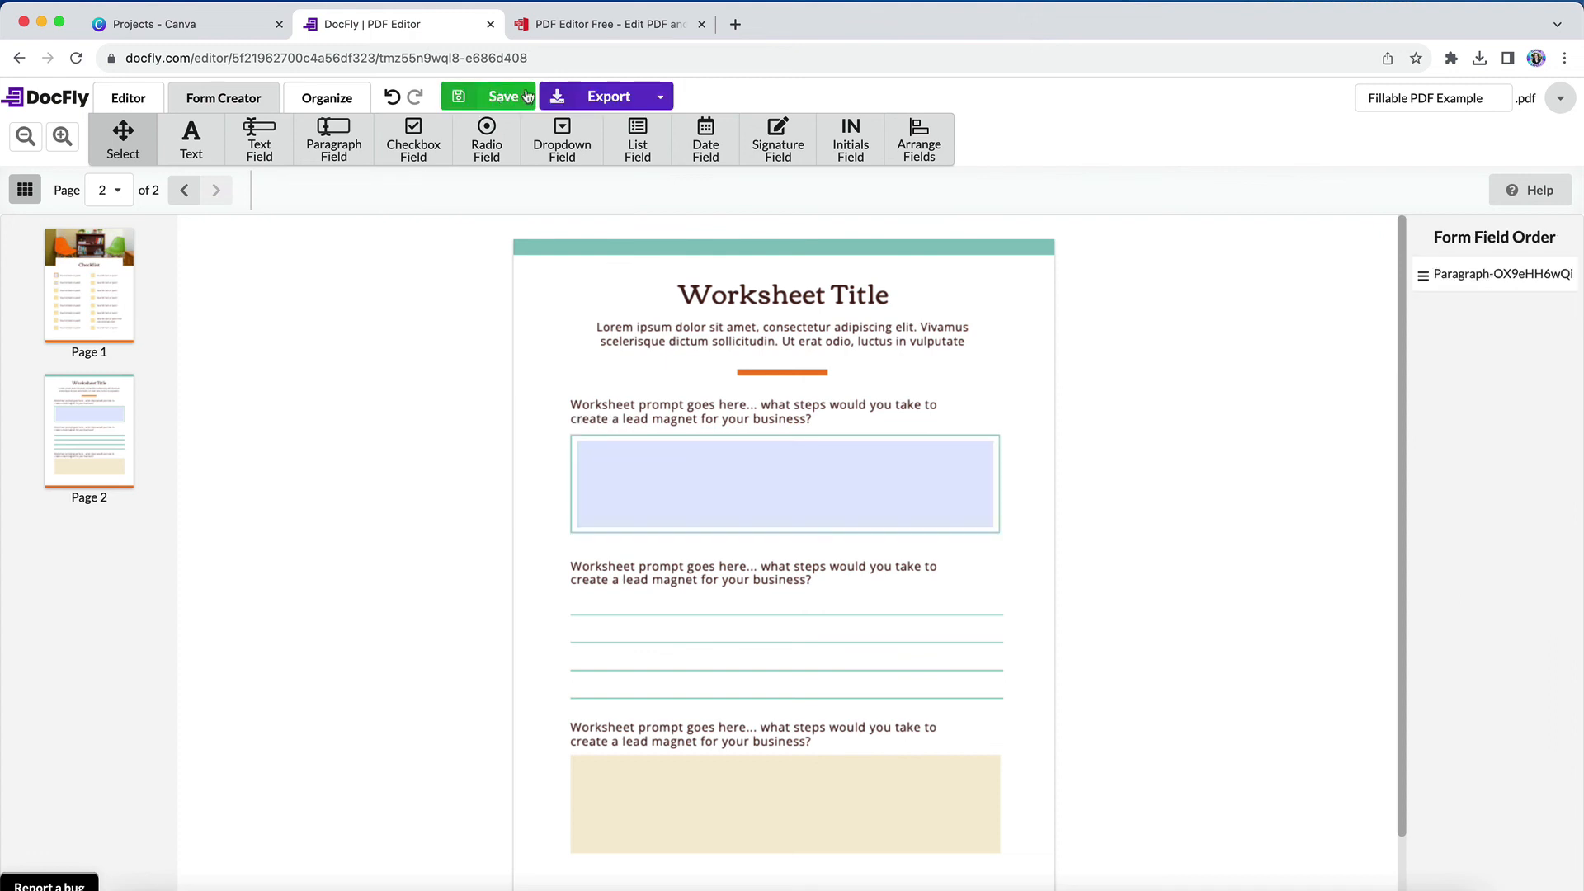
left_click(606, 95)
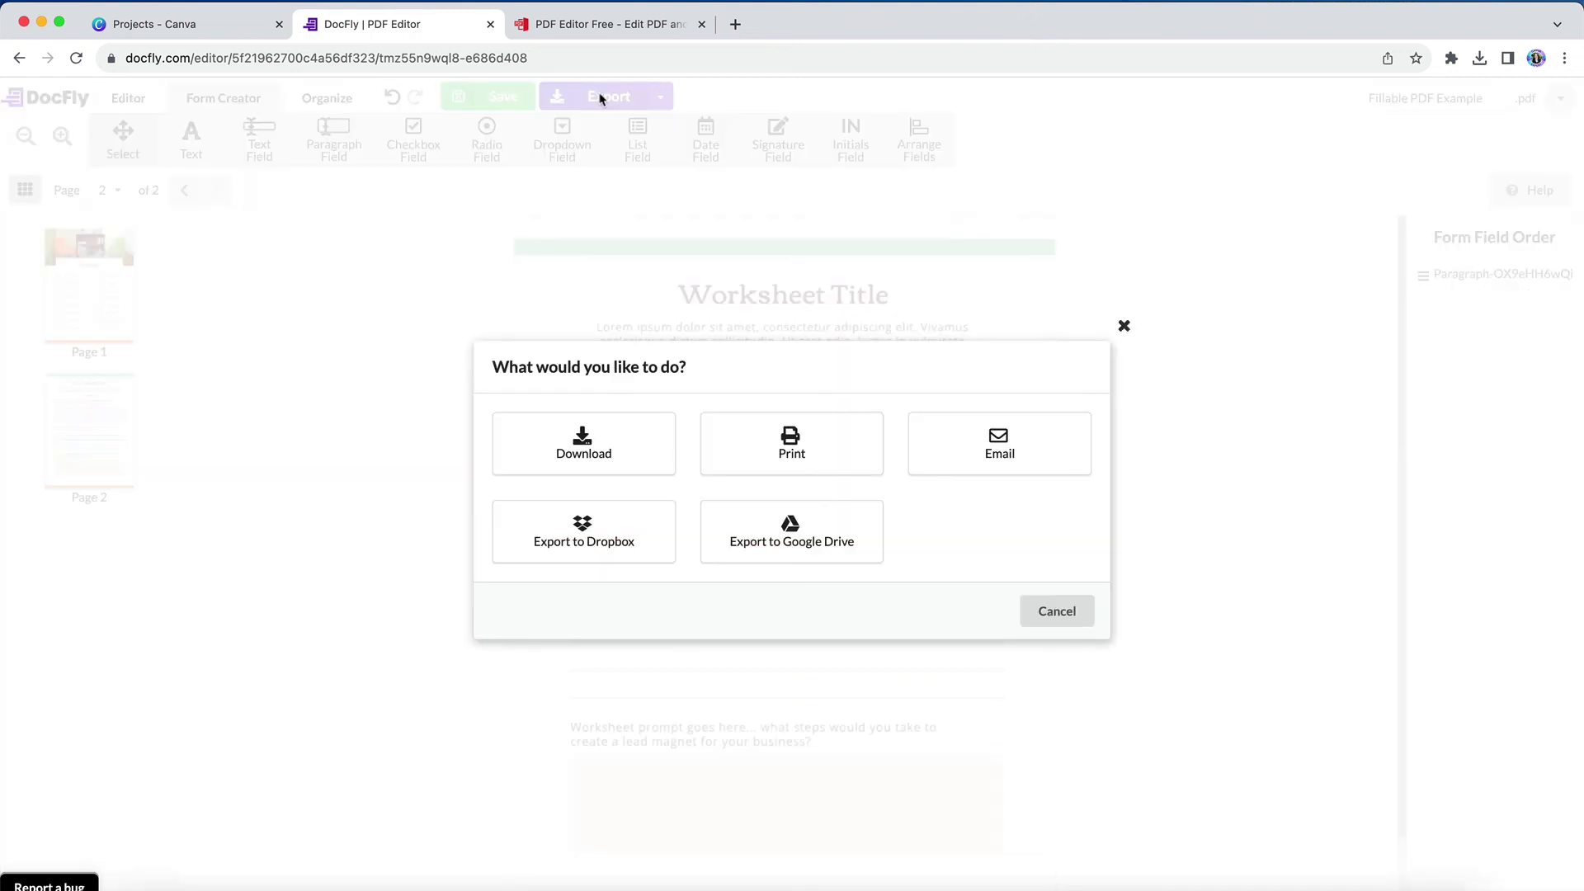
left_click(583, 444)
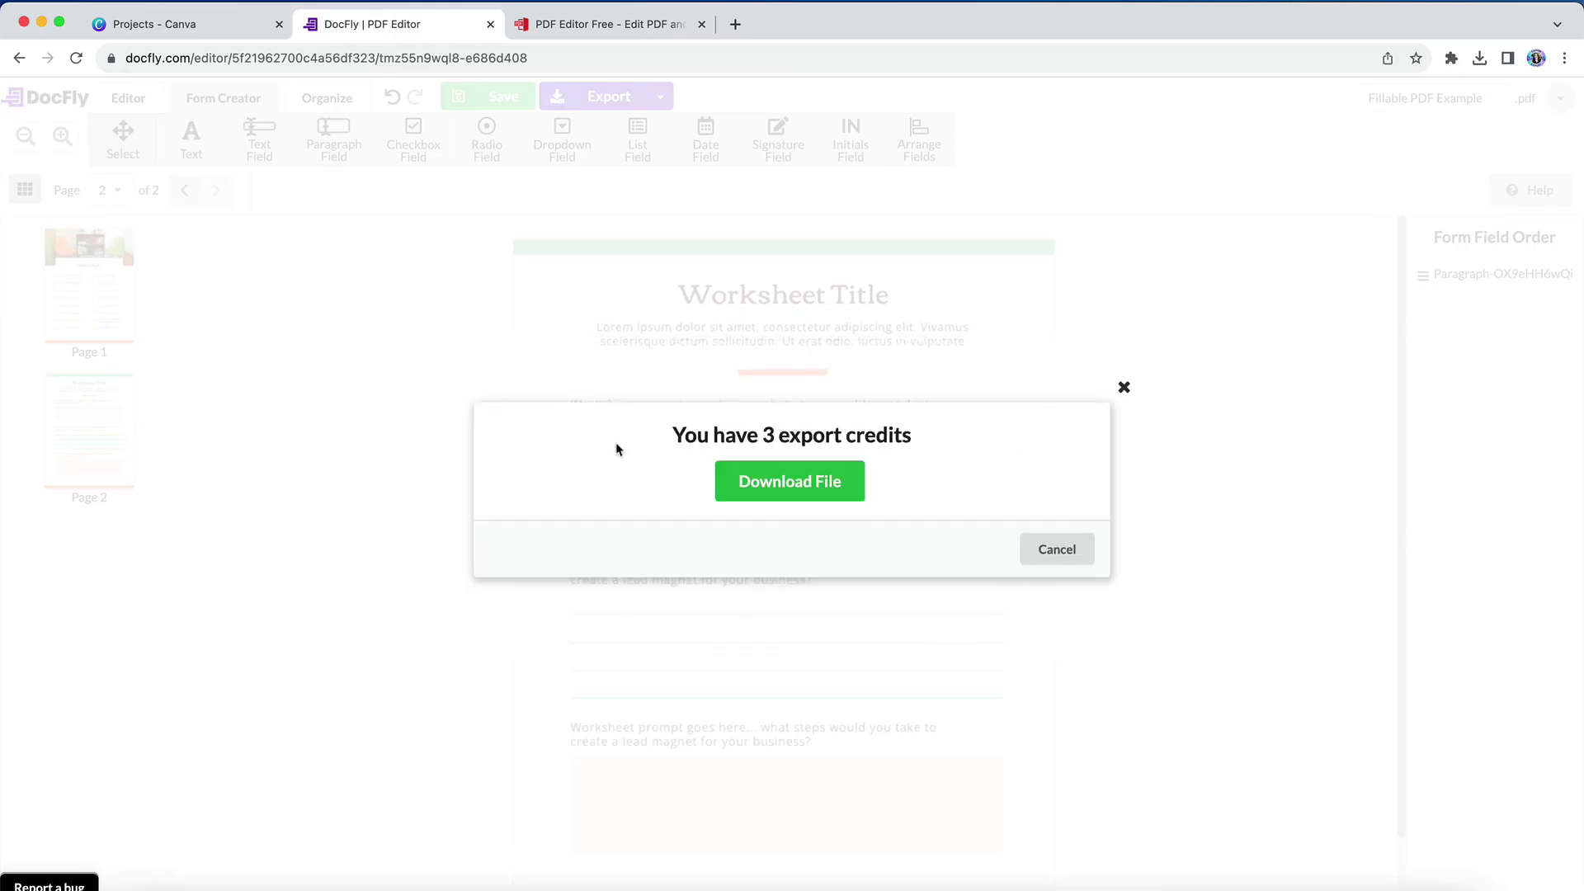